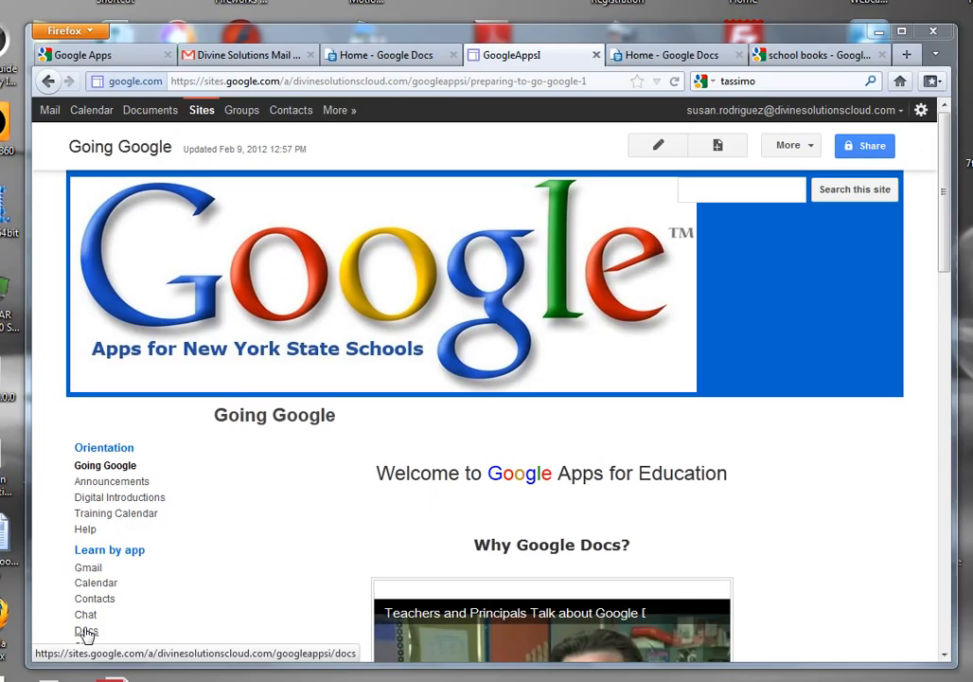
pyautogui.moveTo(139, 613)
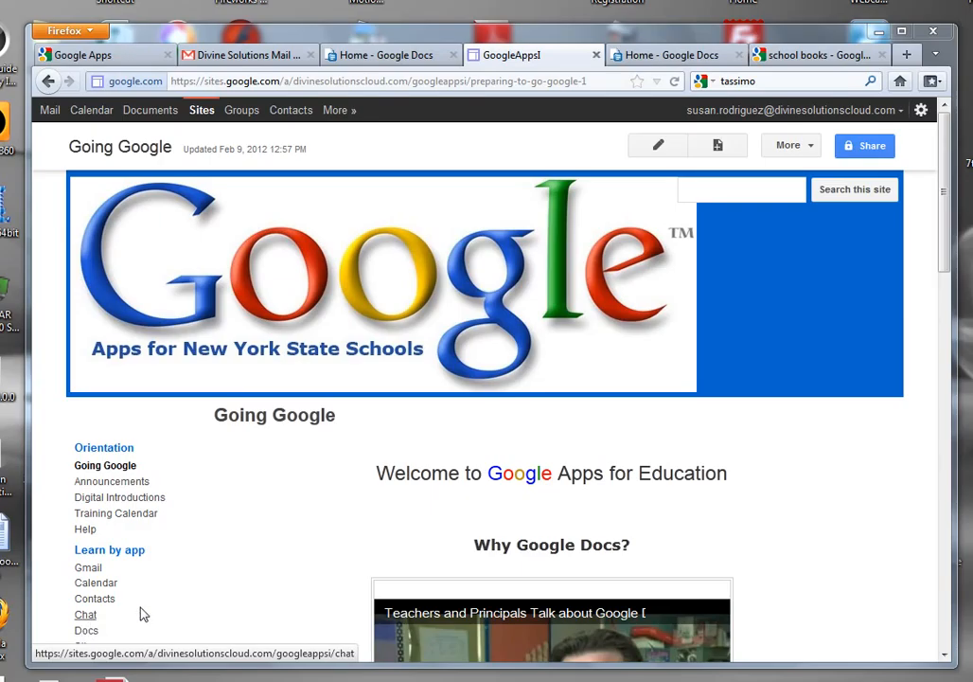
pyautogui.moveTo(122, 191)
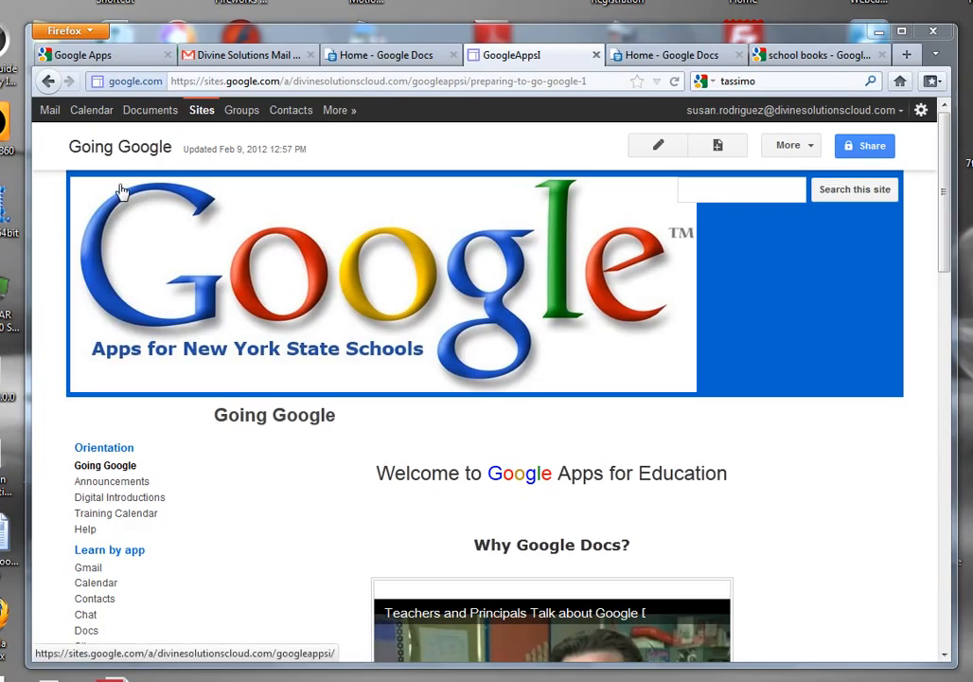
pyautogui.moveTo(935, 526)
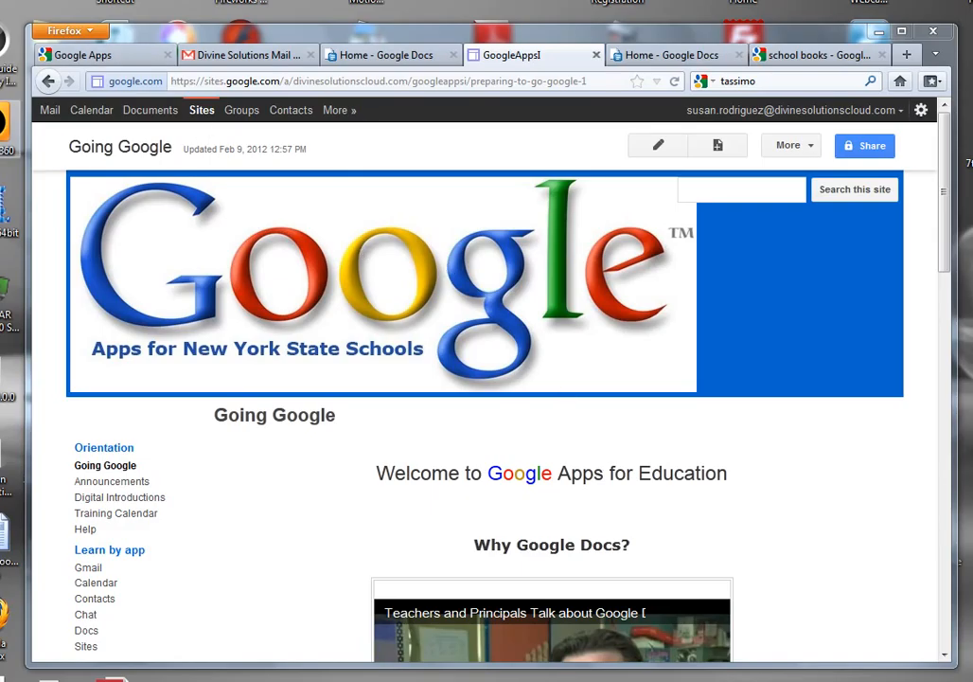
pyautogui.moveTo(49, 110)
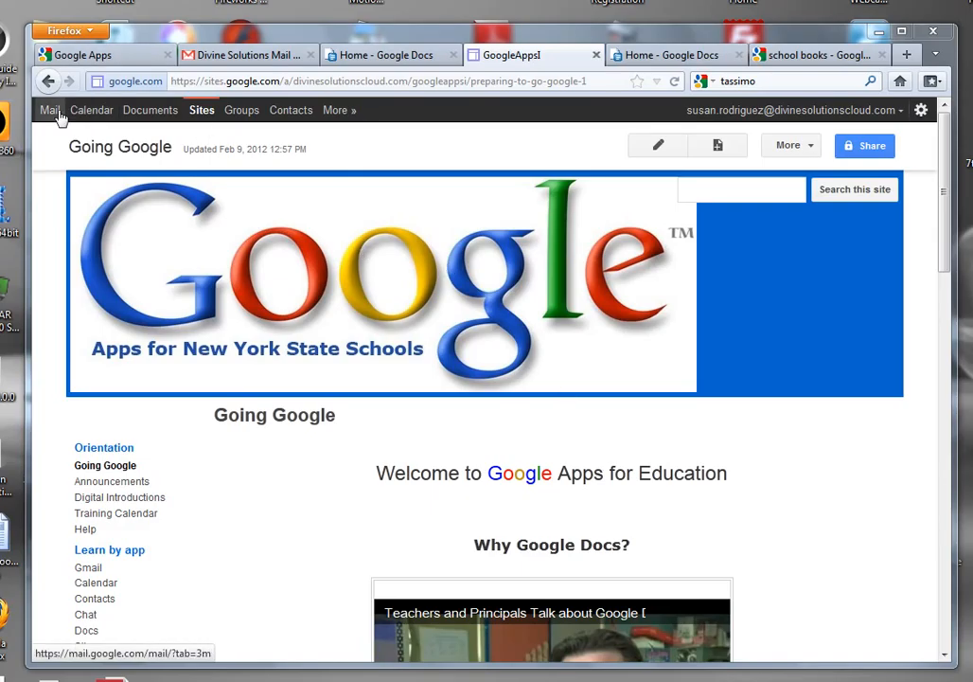
pyautogui.moveTo(262, 132)
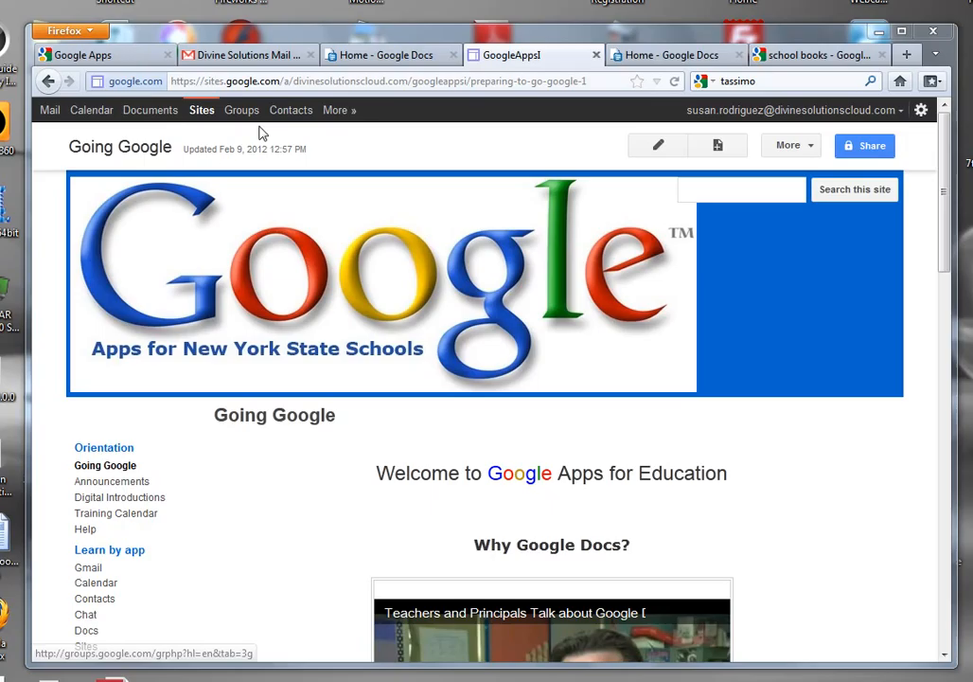
pyautogui.moveTo(149, 109)
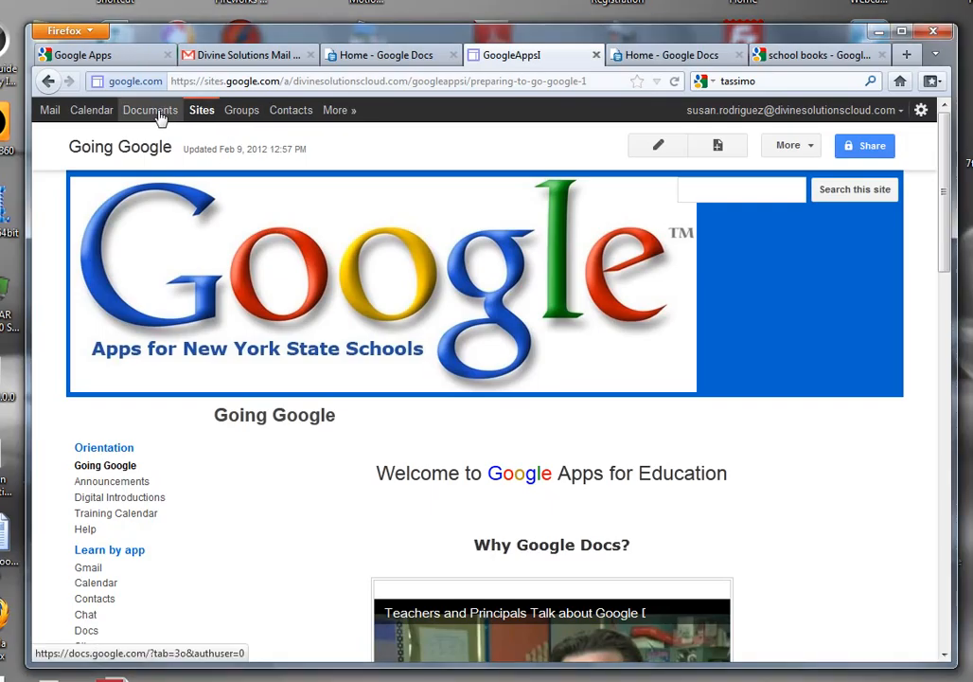
# Create a new blank document from the Documents list
pyautogui.click(149, 110)
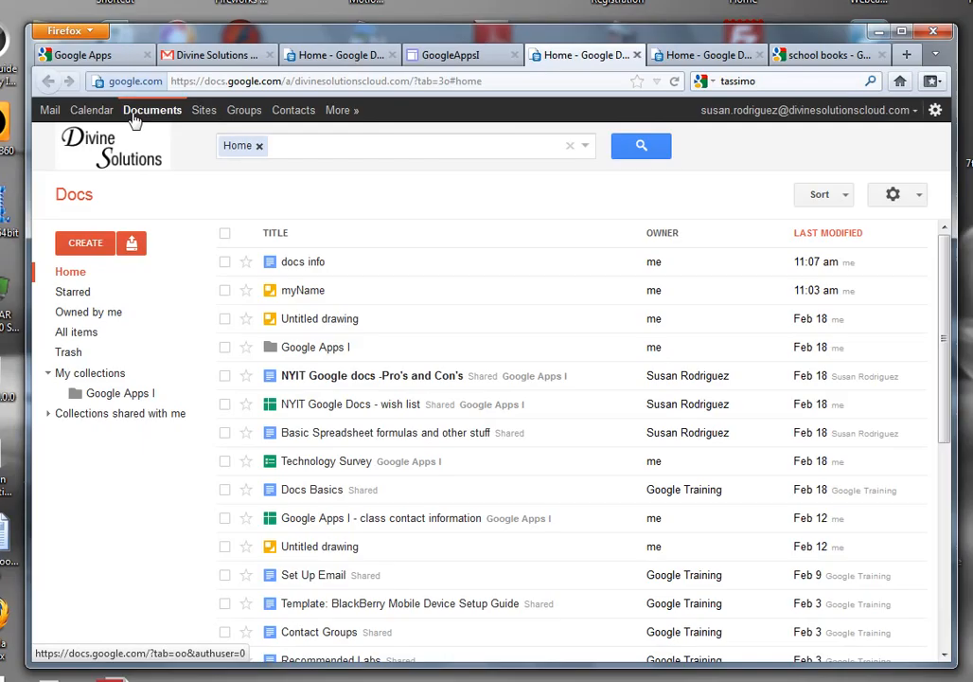
pyautogui.moveTo(84, 243)
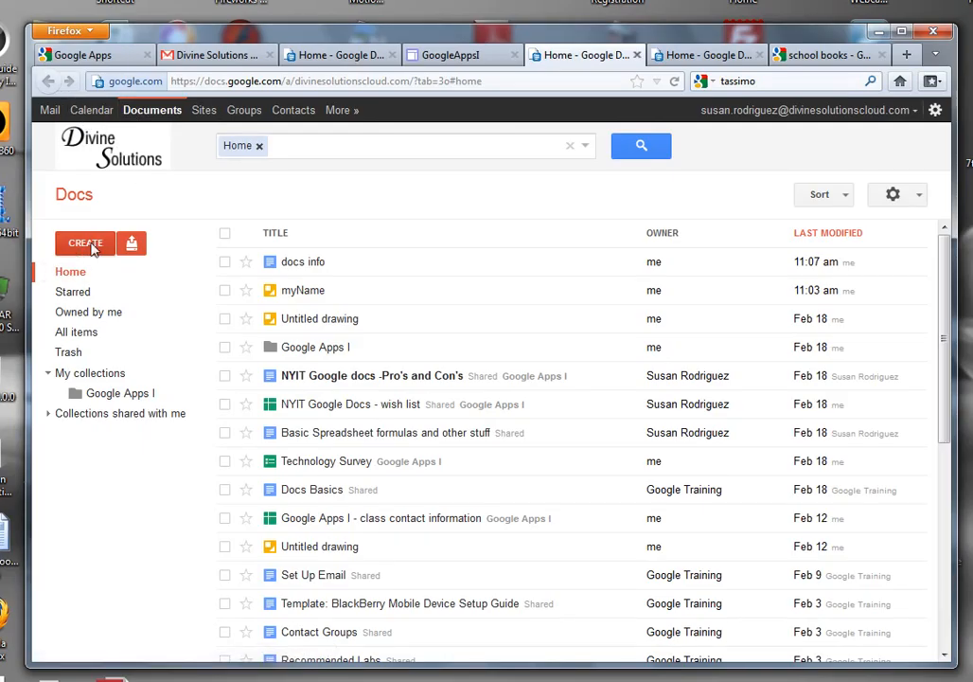
pyautogui.click(85, 243)
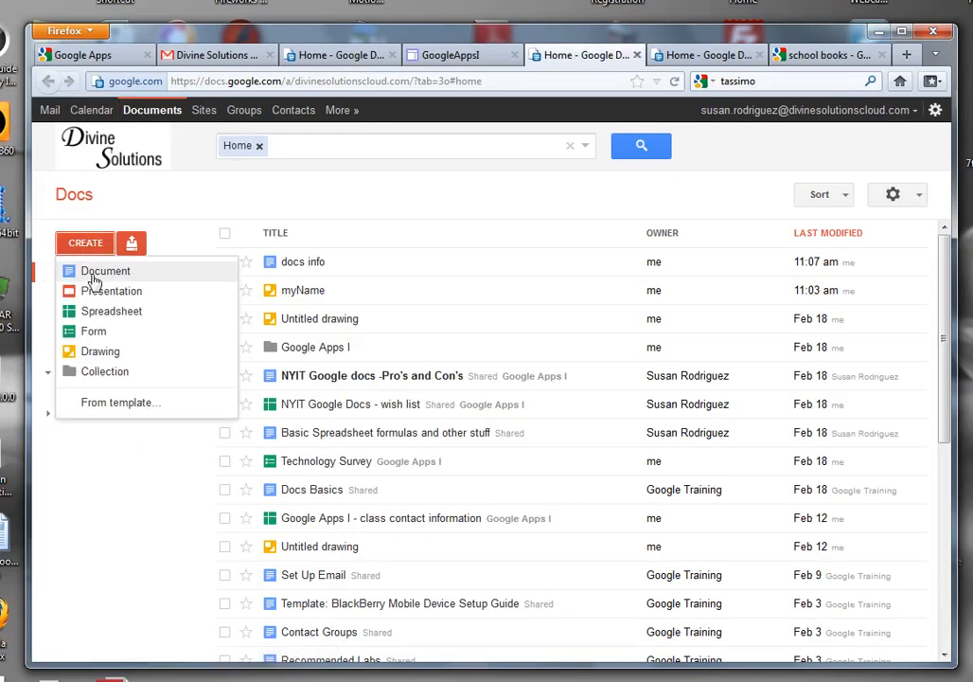
pyautogui.click(105, 270)
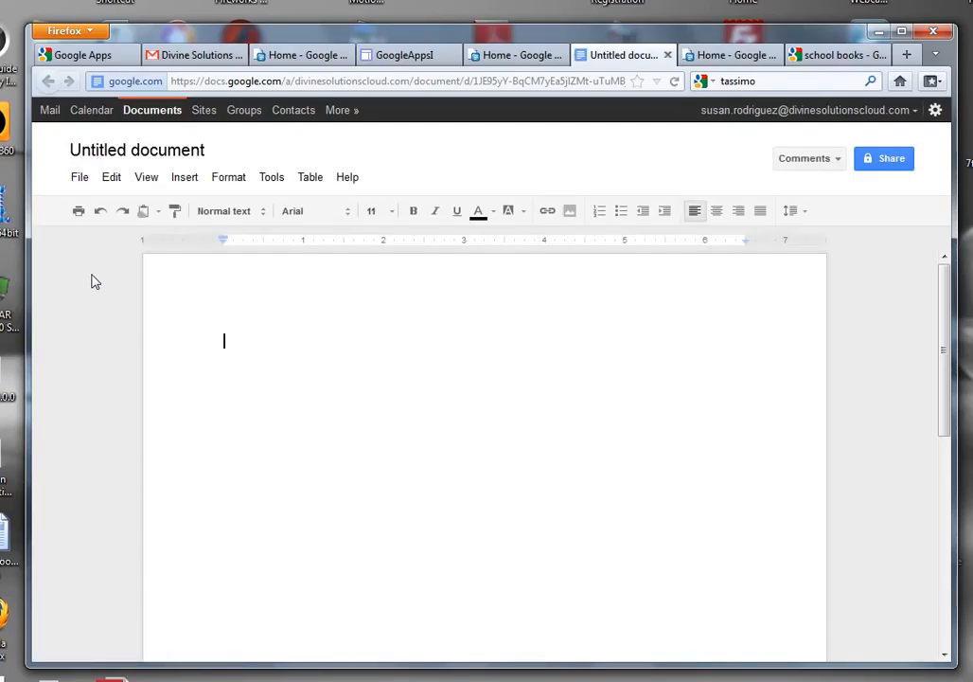
# Type 'hello there' on the document's first line
pyautogui.write('hello there')
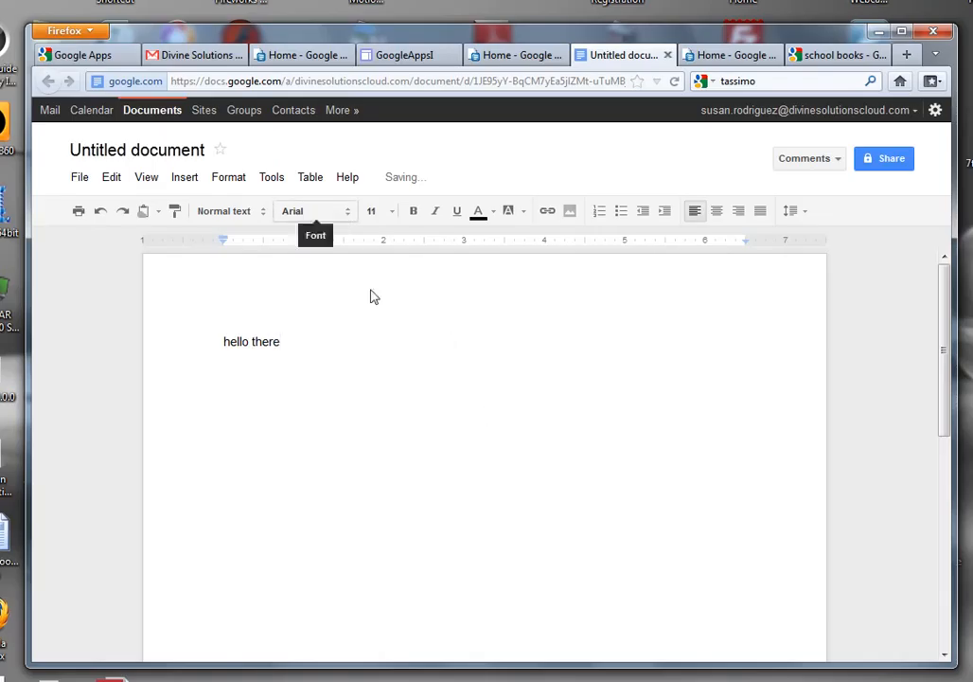
pyautogui.moveTo(194, 166)
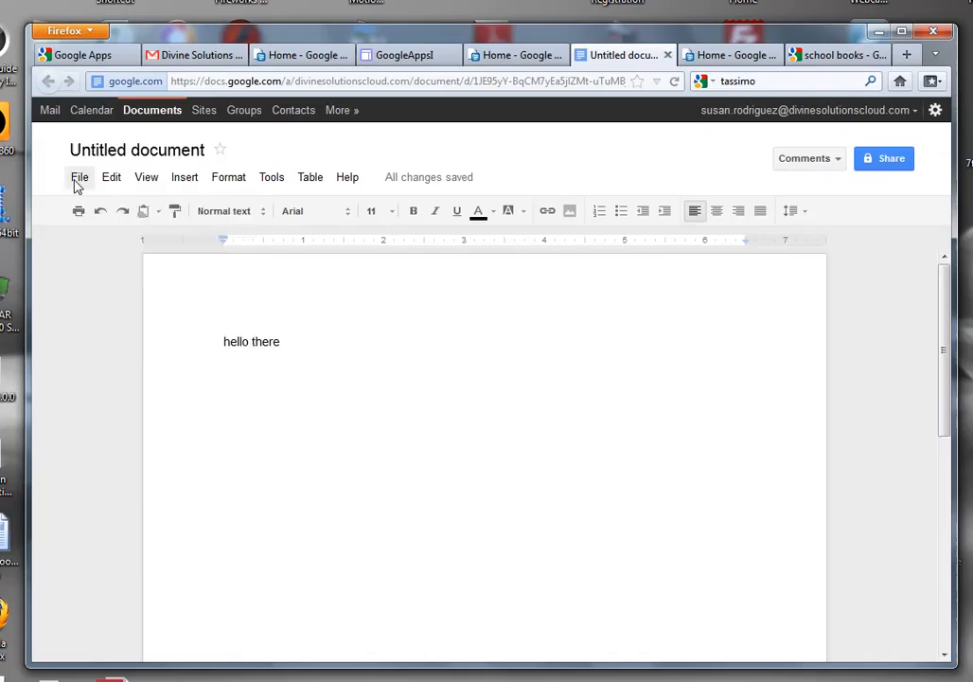
# Rename the untitled document to 'practice' via File > Rename
pyautogui.click(79, 177)
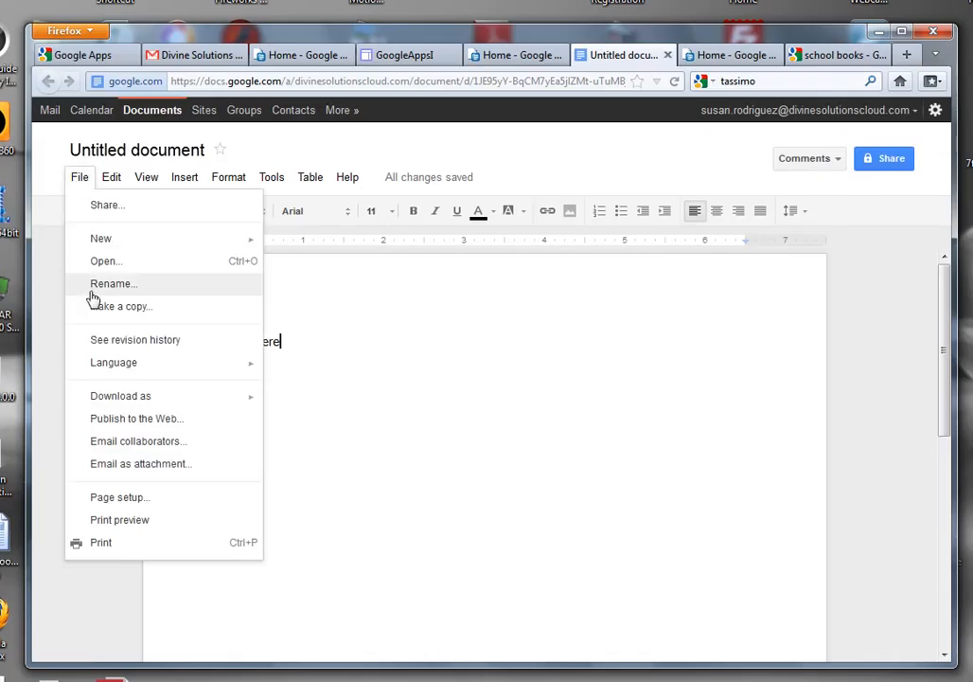
pyautogui.click(113, 283)
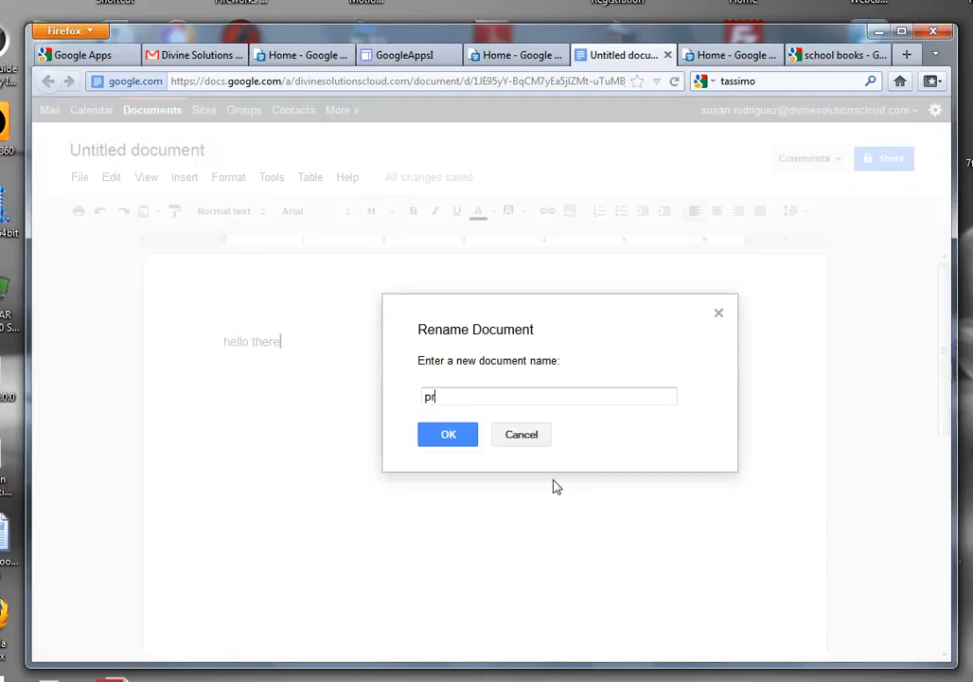
pyautogui.write('actice')
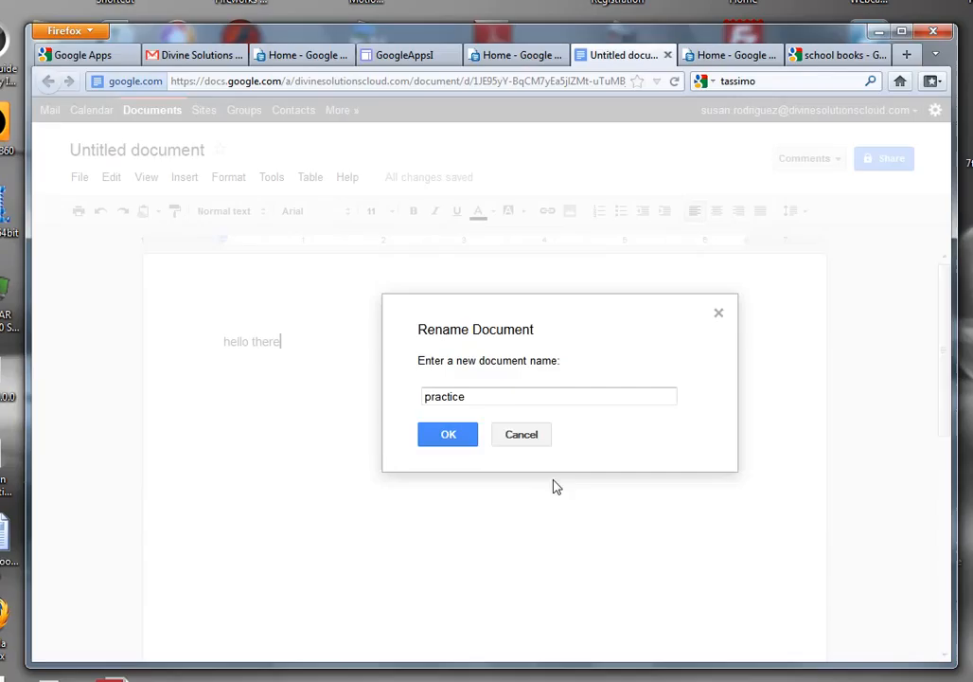
pyautogui.click(448, 434)
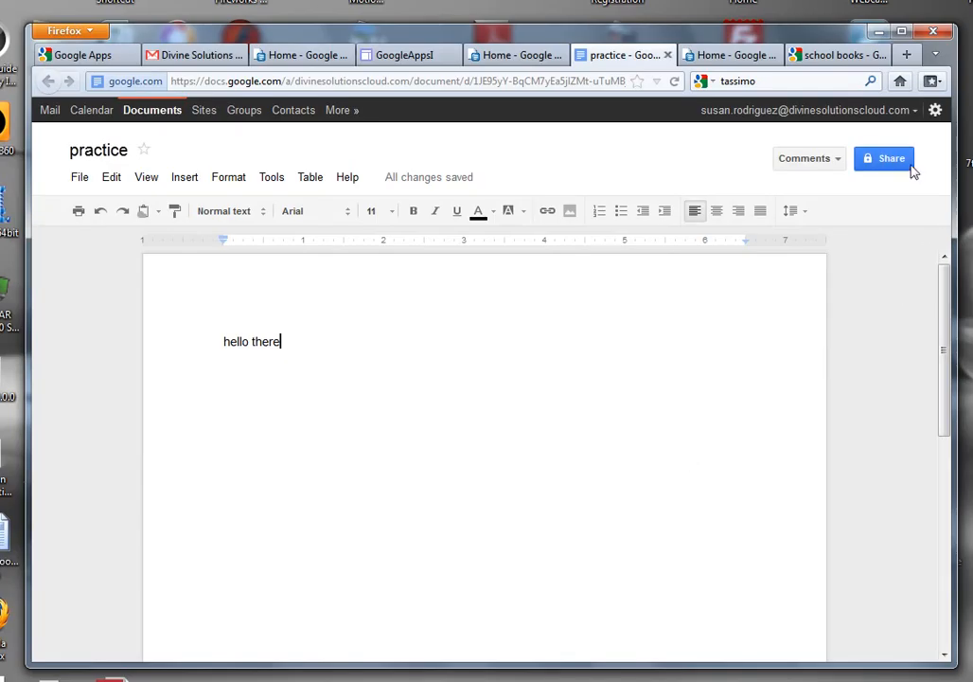
# In sharing settings, add collaborator Zay as an editor
pyautogui.click(884, 158)
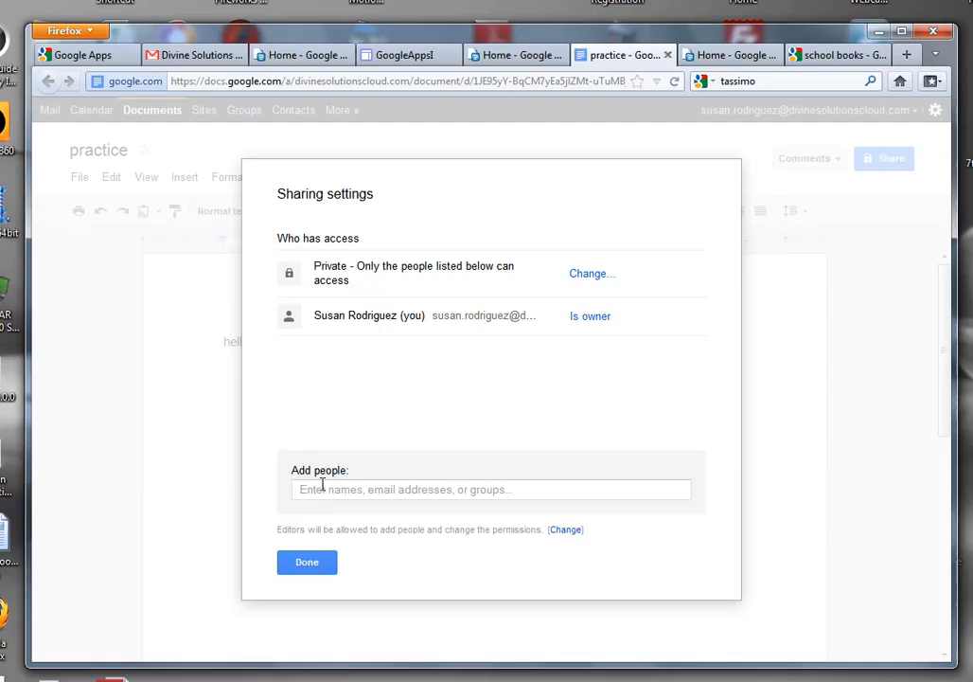
pyautogui.click(489, 489)
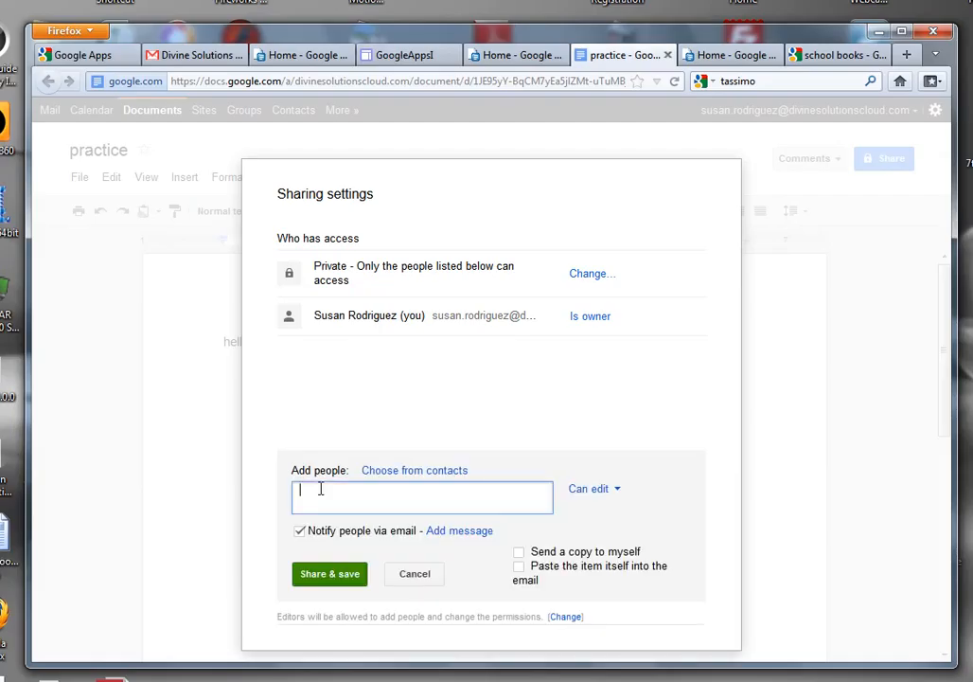
pyautogui.write('zay')
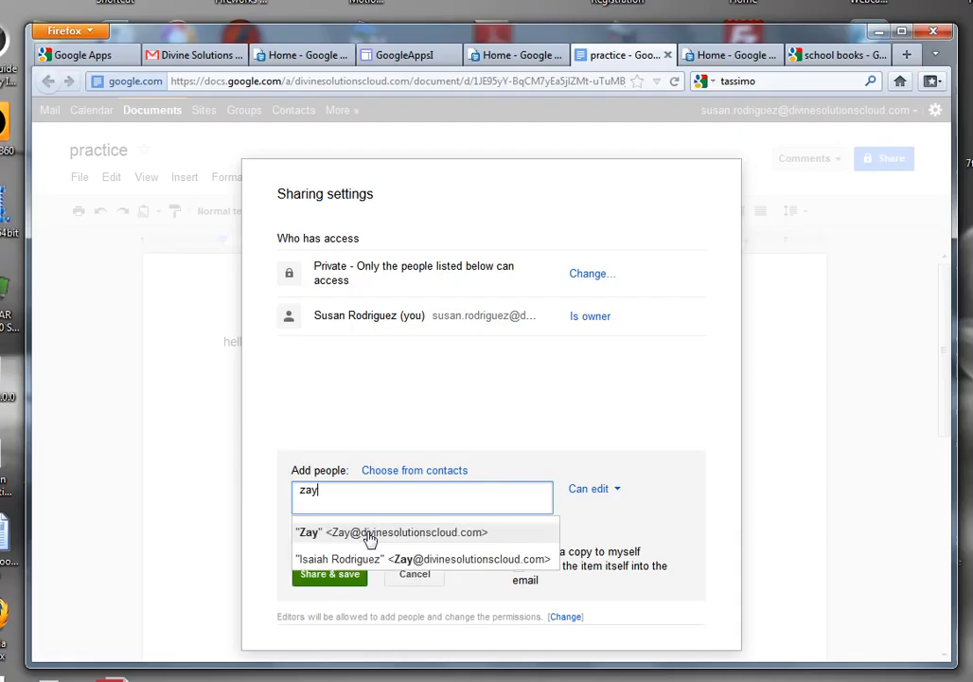
pyautogui.click(369, 531)
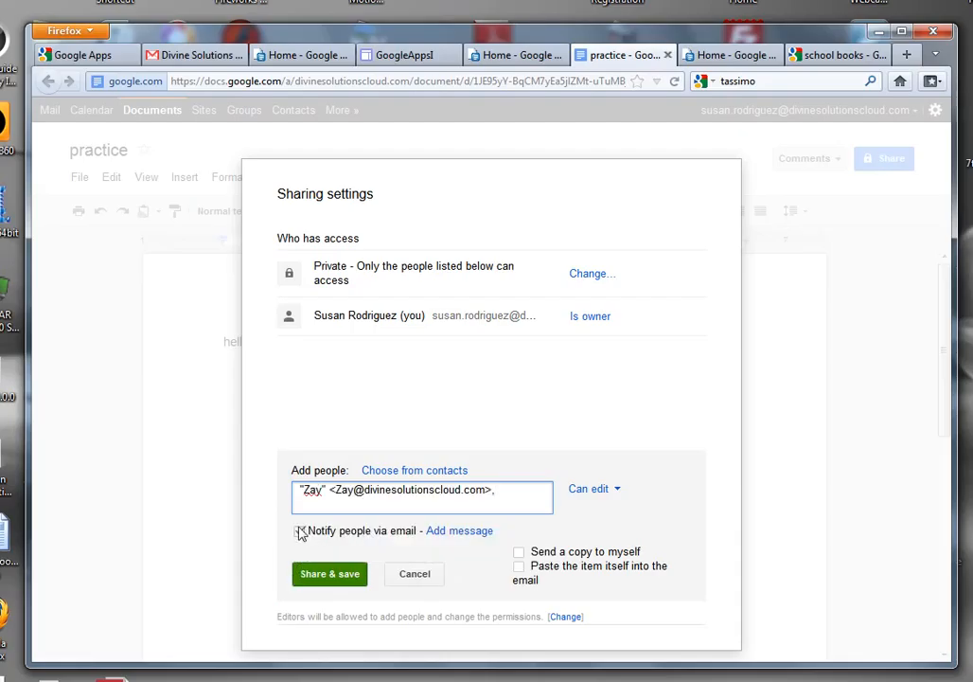
pyautogui.click(300, 530)
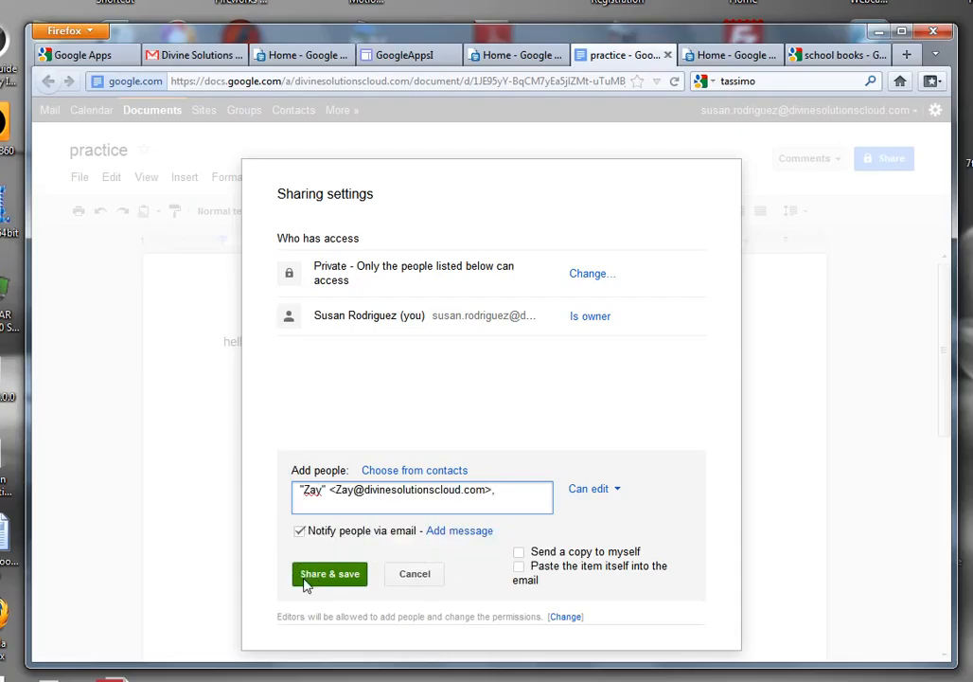
# Send the invitation with message 'I am sharing a document with you' and close sharing
pyautogui.click(460, 530)
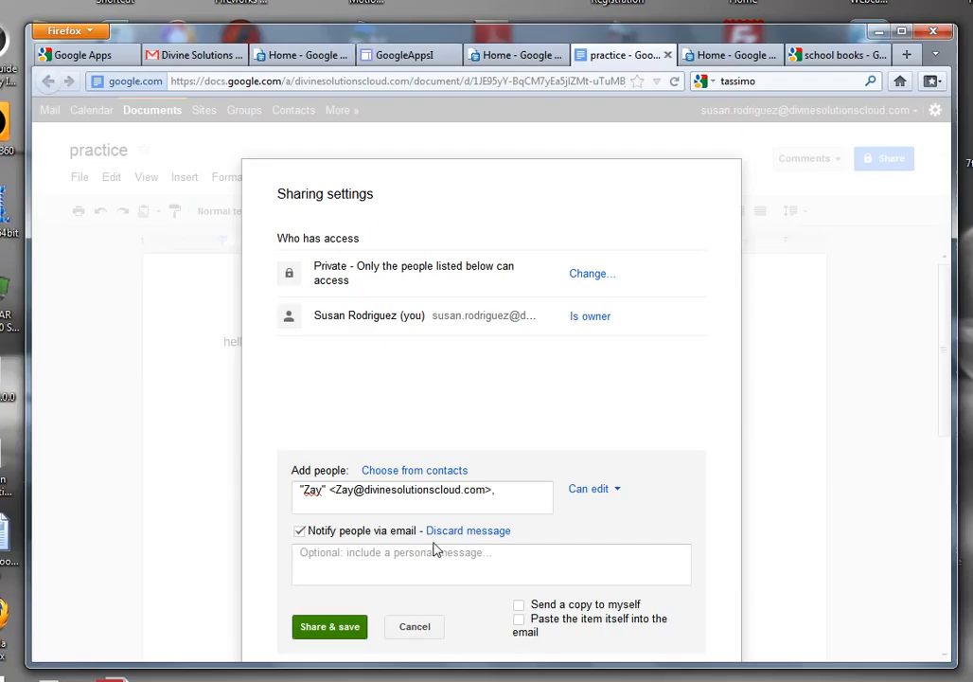
pyautogui.write('I am')
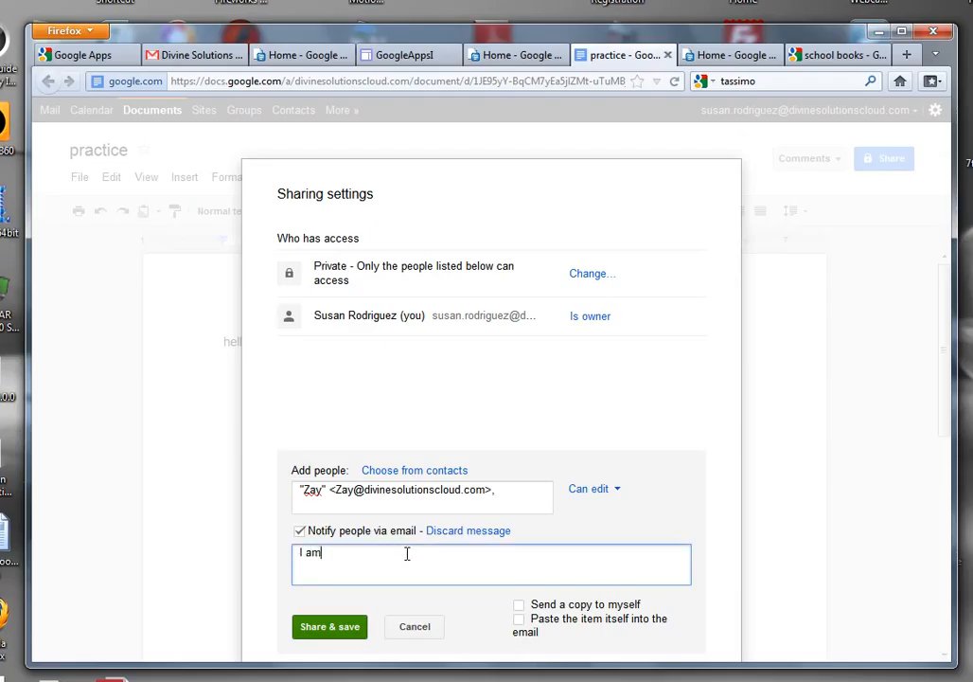
pyautogui.write('sharing a')
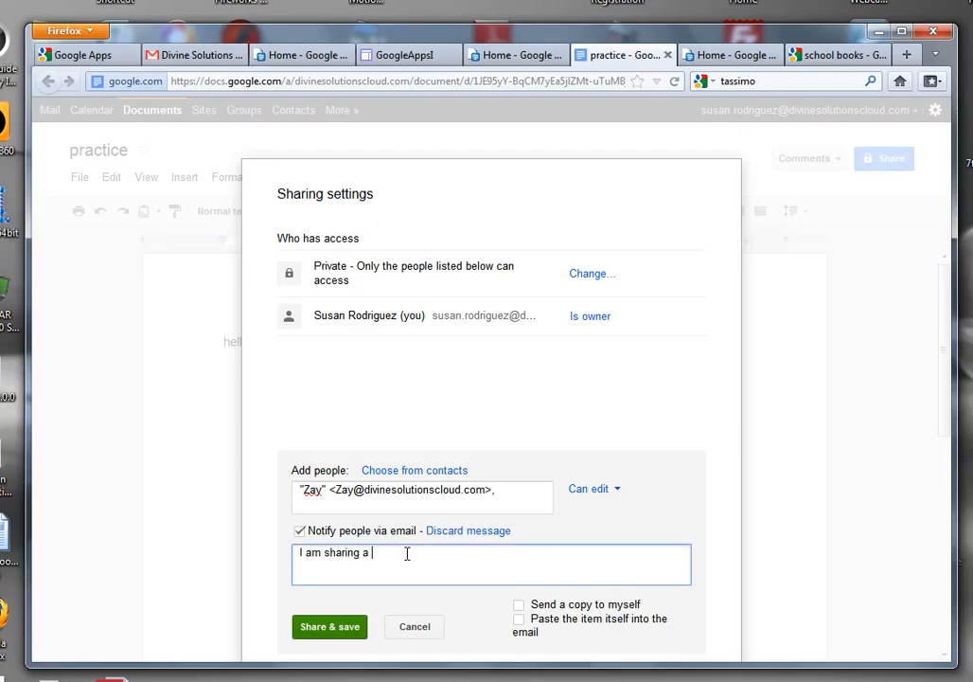
pyautogui.write('document with')
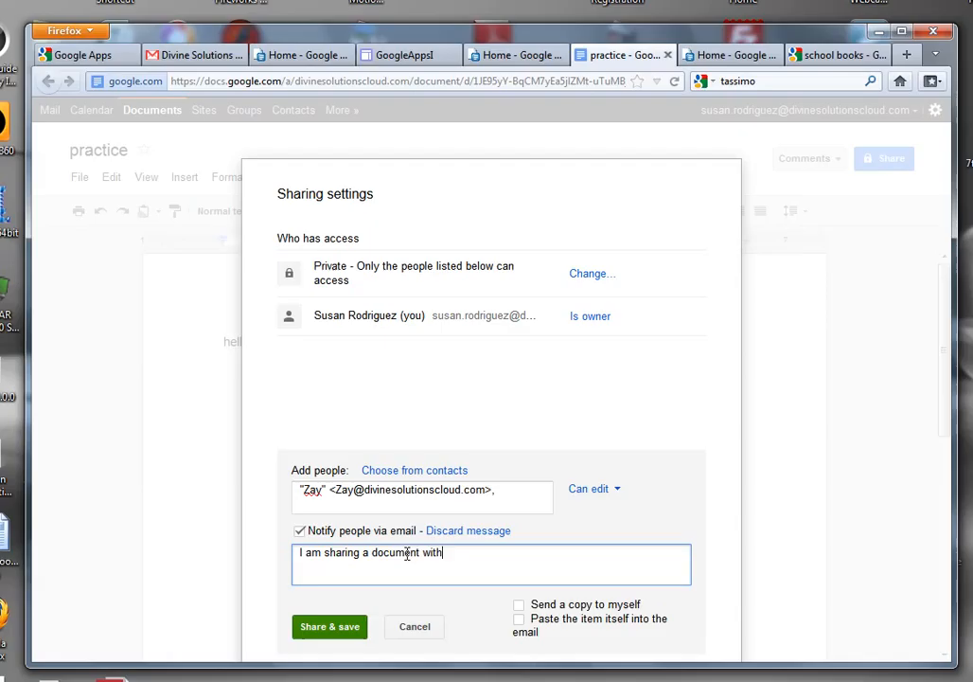
pyautogui.write('you')
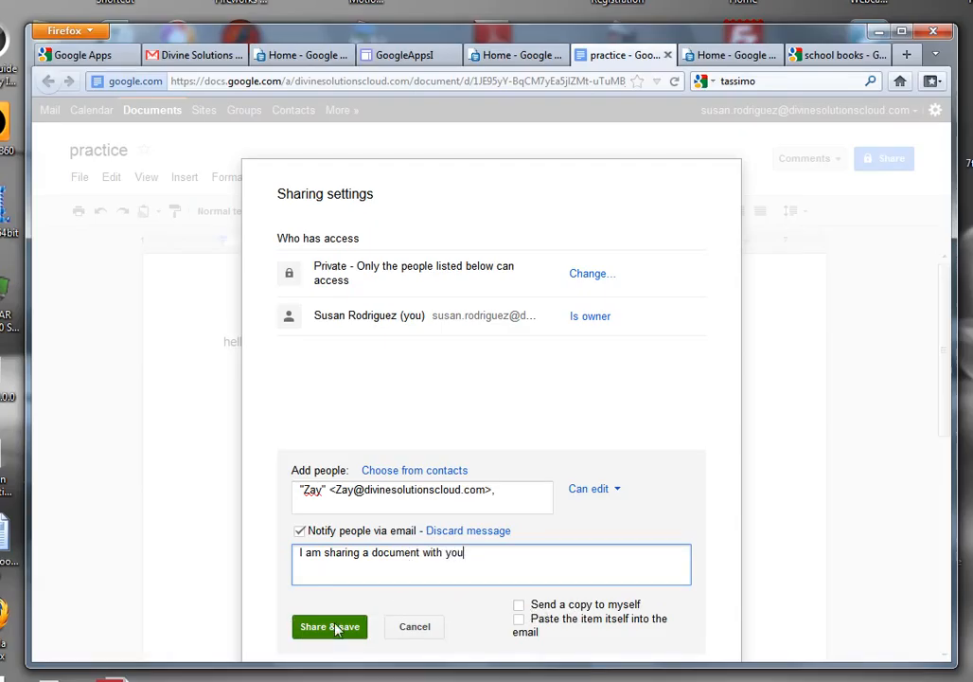
pyautogui.click(329, 626)
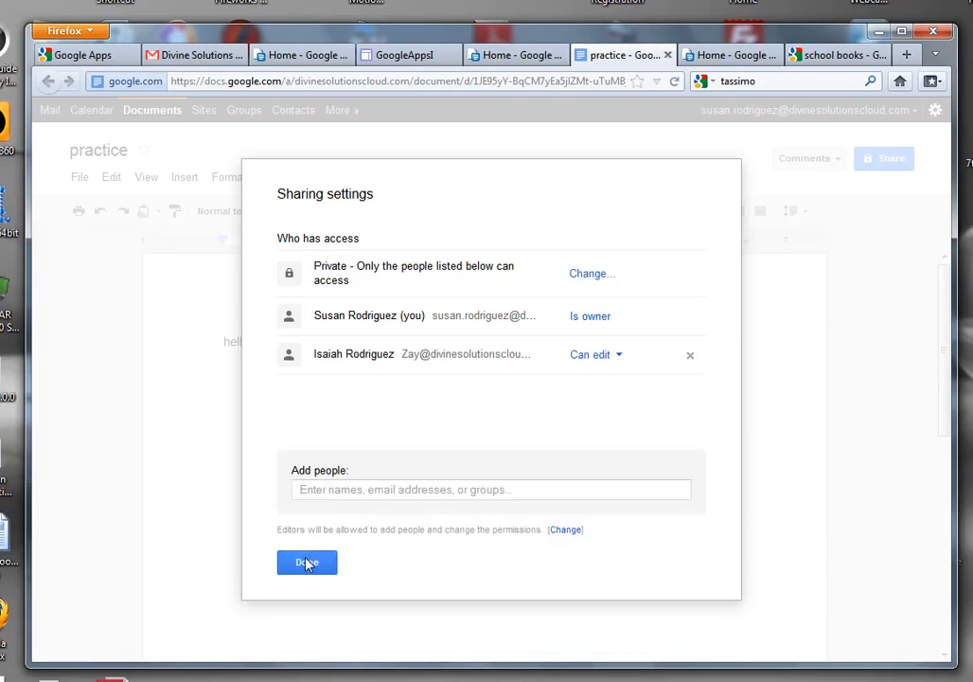
pyautogui.click(307, 562)
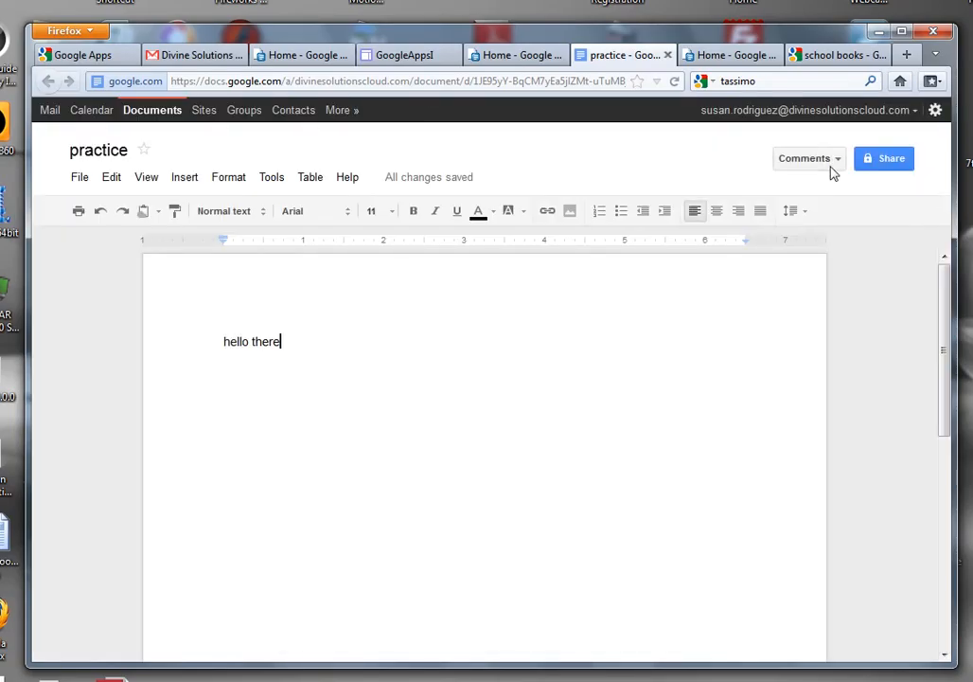
pyautogui.click(805, 158)
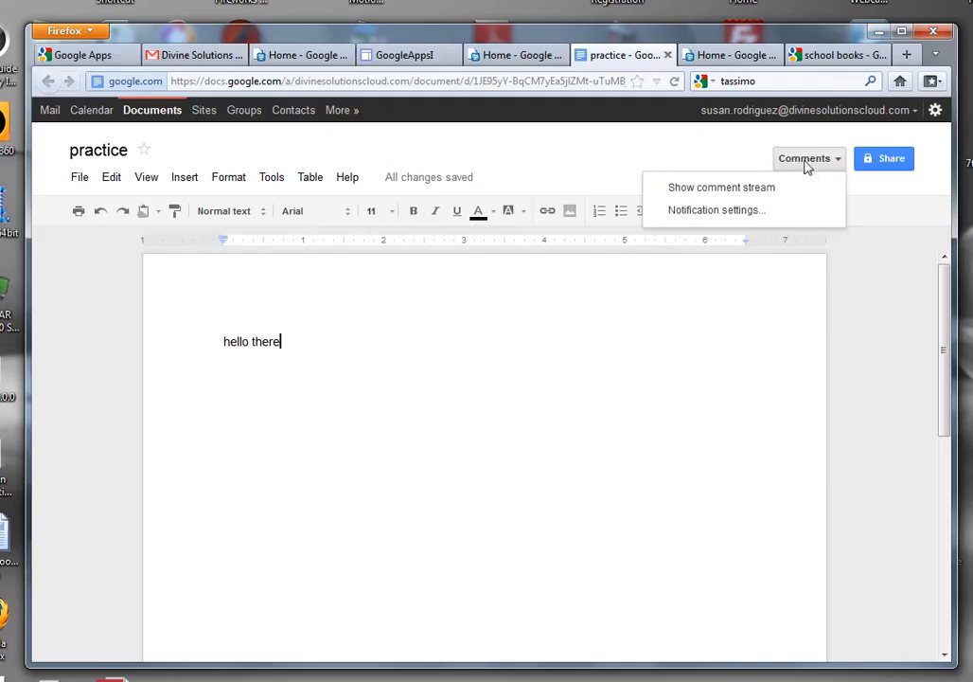
pyautogui.click(720, 187)
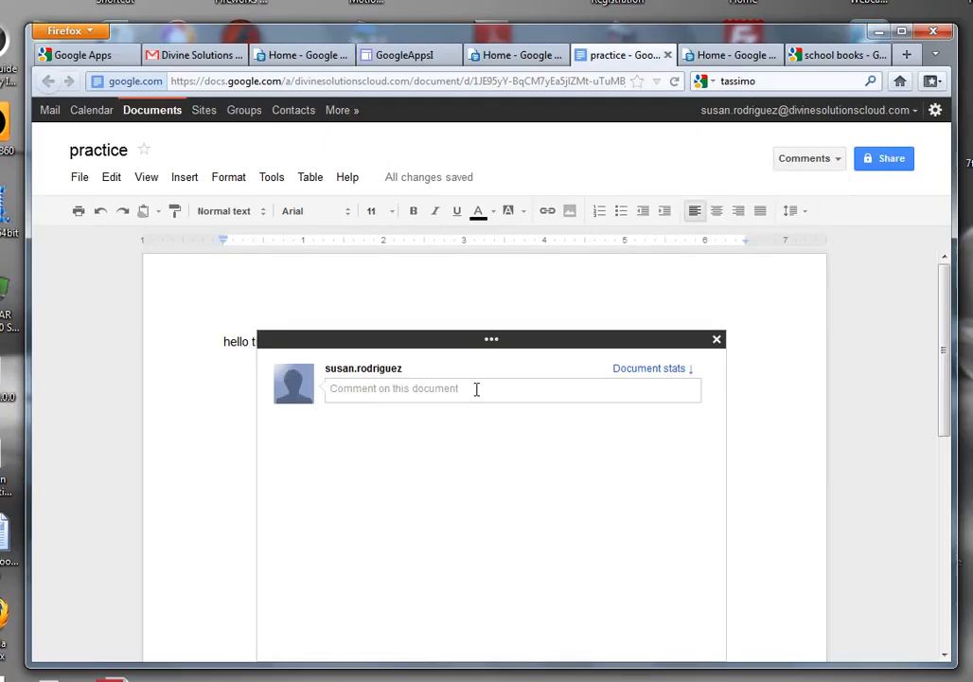
pyautogui.moveTo(453, 449)
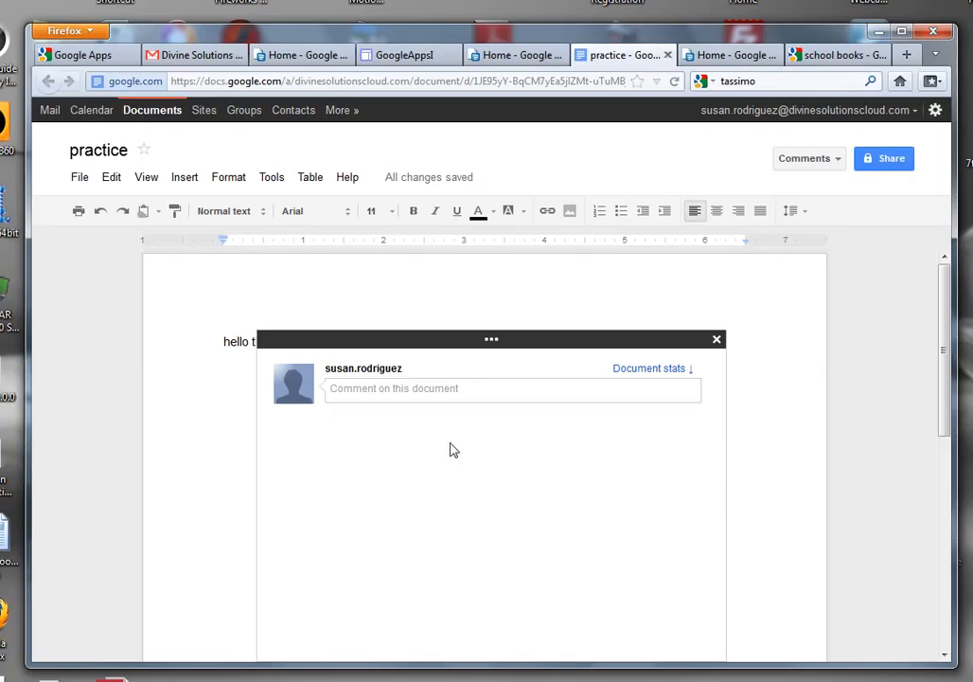
pyautogui.moveTo(327, 398)
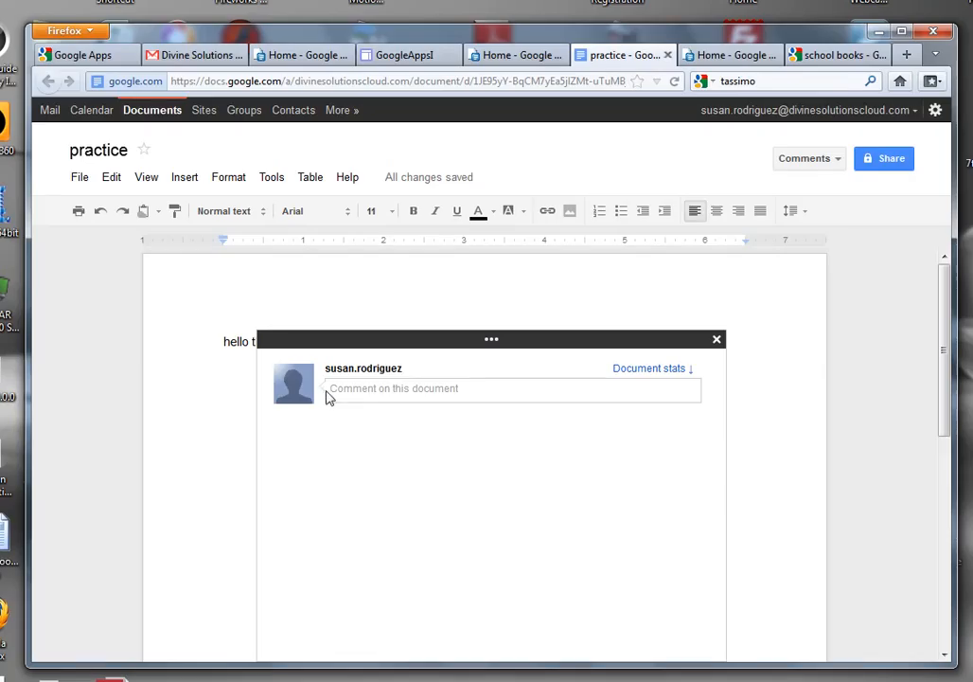
pyautogui.moveTo(405, 383)
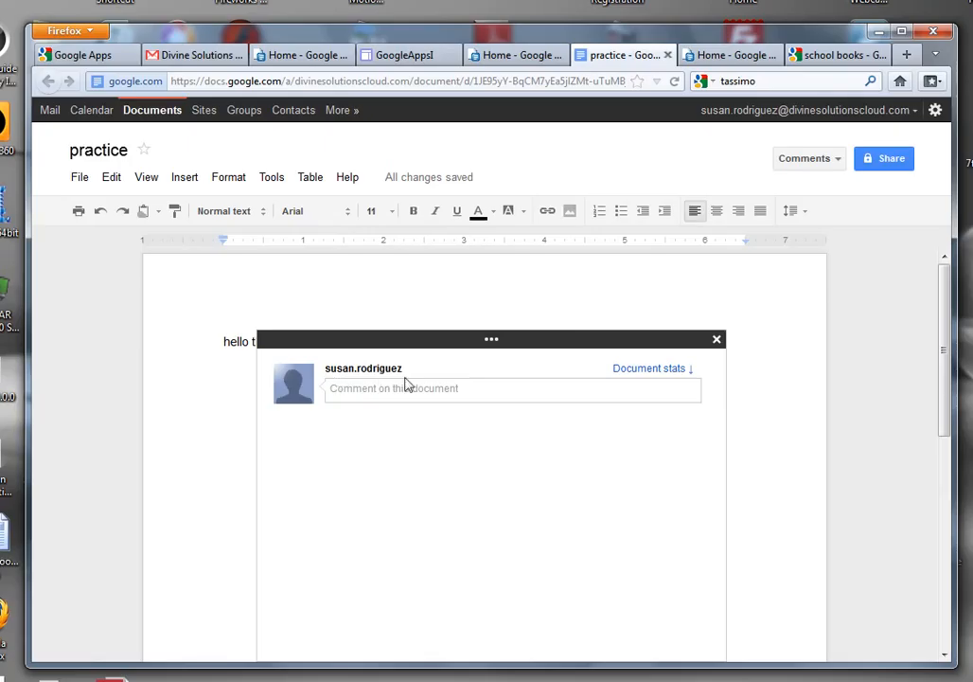
pyautogui.moveTo(491, 339); pyautogui.dragTo(682, 300)
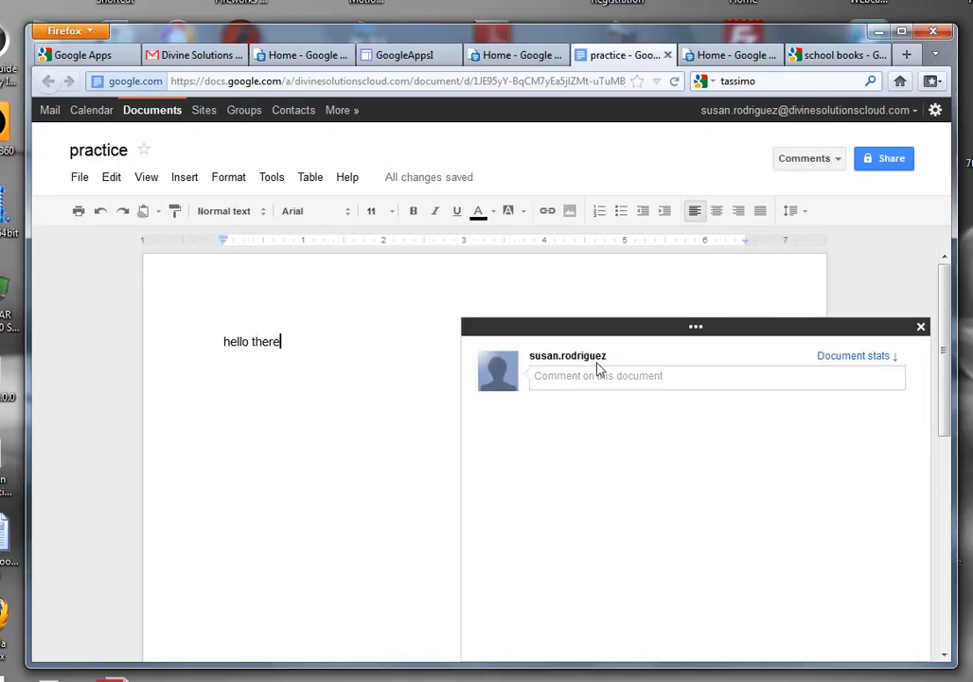
pyautogui.moveTo(660, 411)
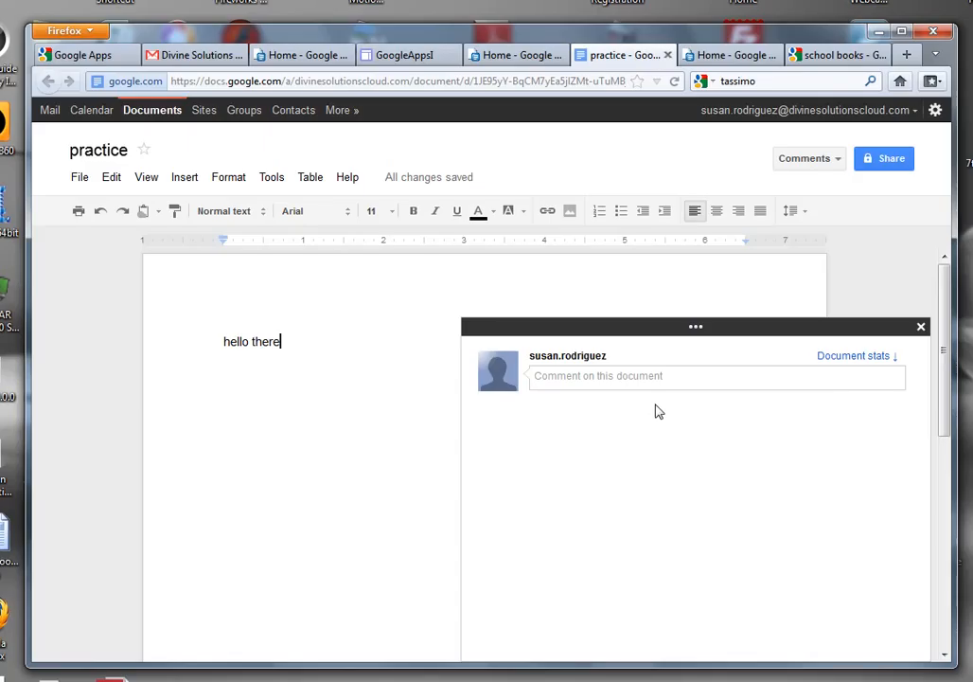
pyautogui.moveTo(876, 368)
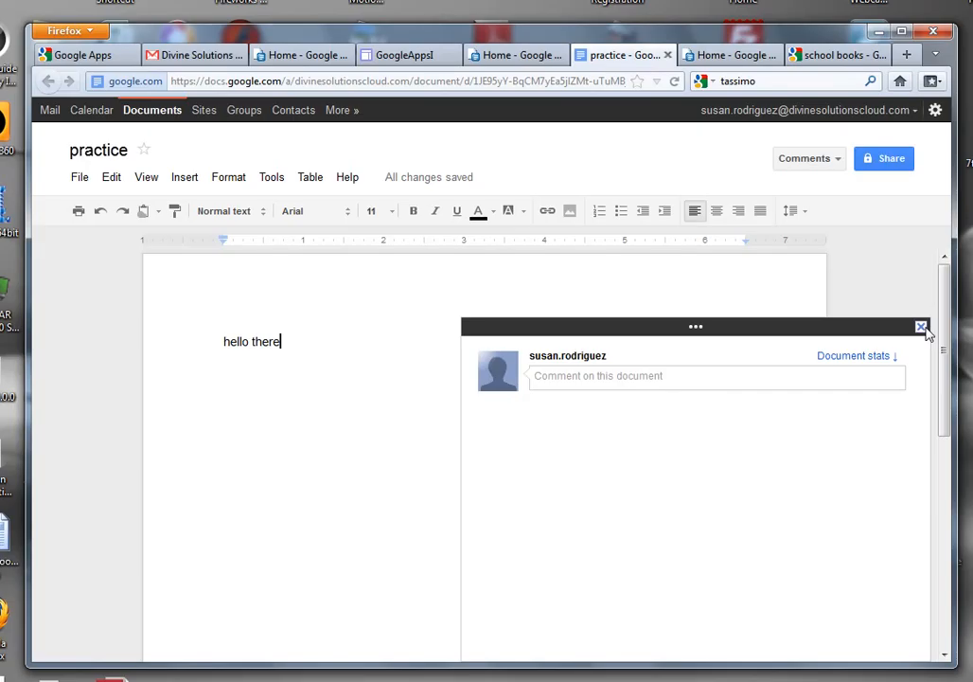
pyautogui.click(920, 327)
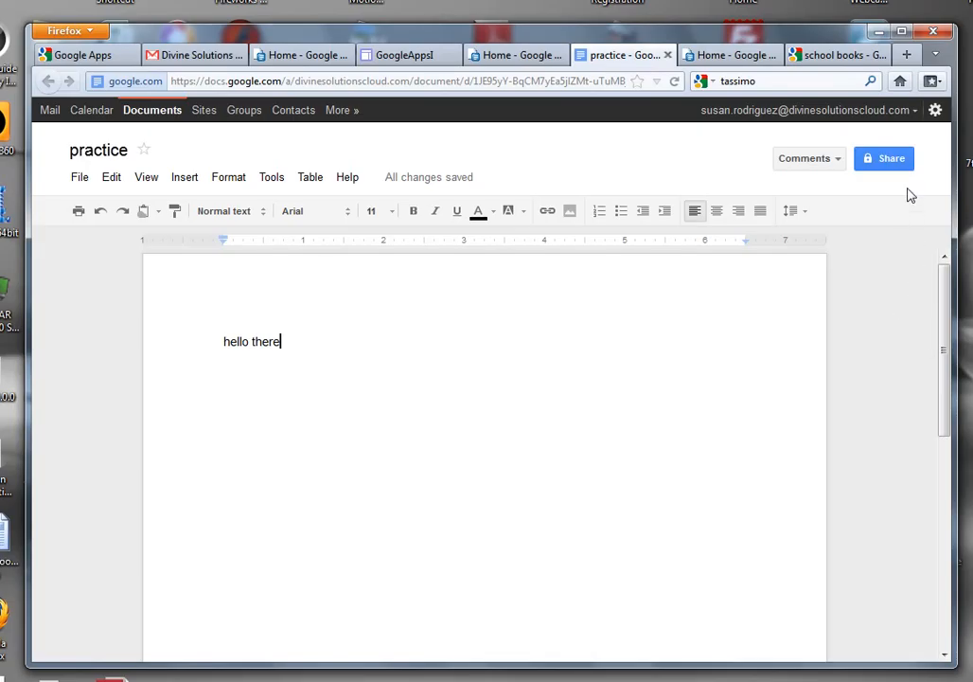
pyautogui.click(884, 158)
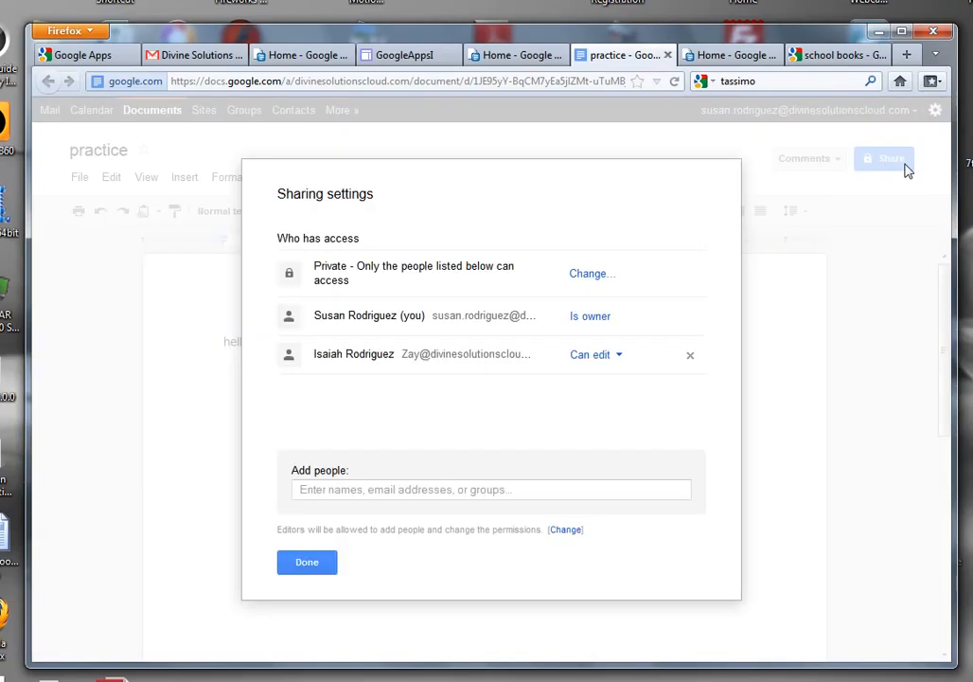
pyautogui.moveTo(369, 331)
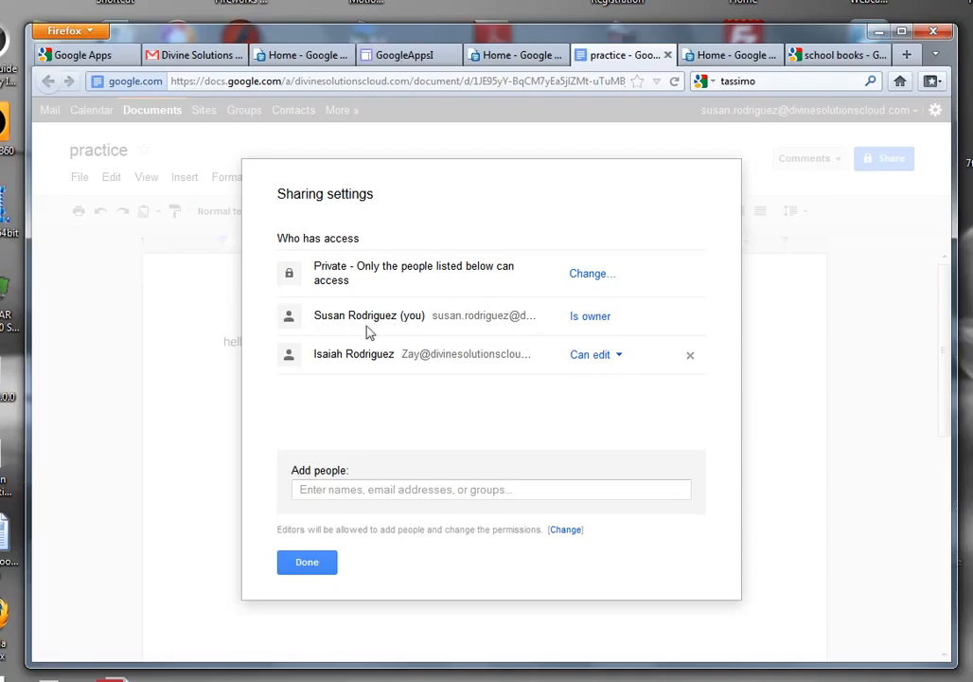
pyautogui.moveTo(605, 339)
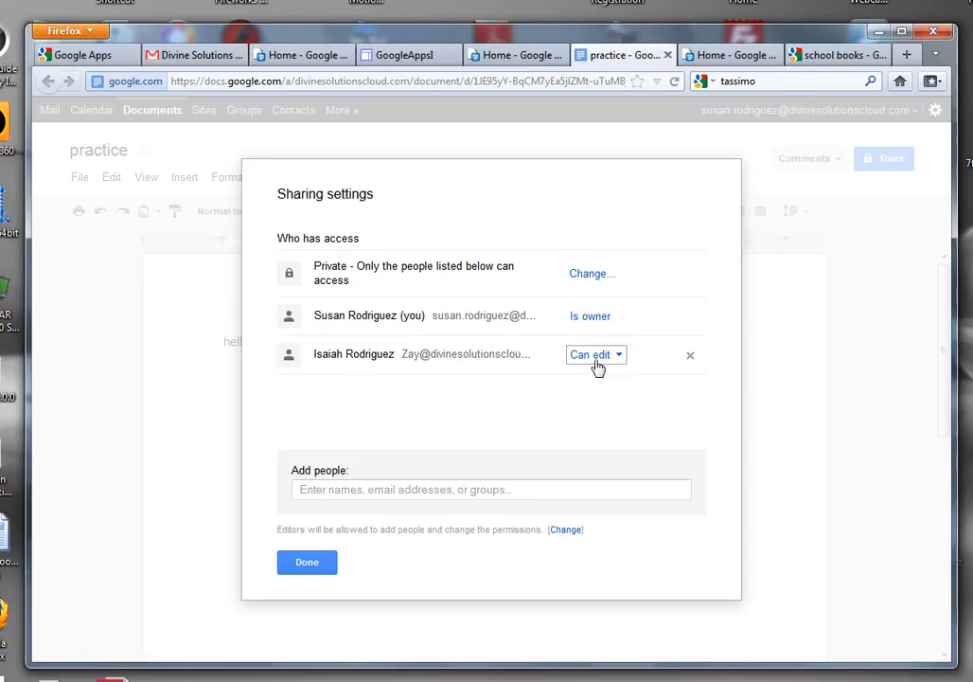
pyautogui.click(594, 354)
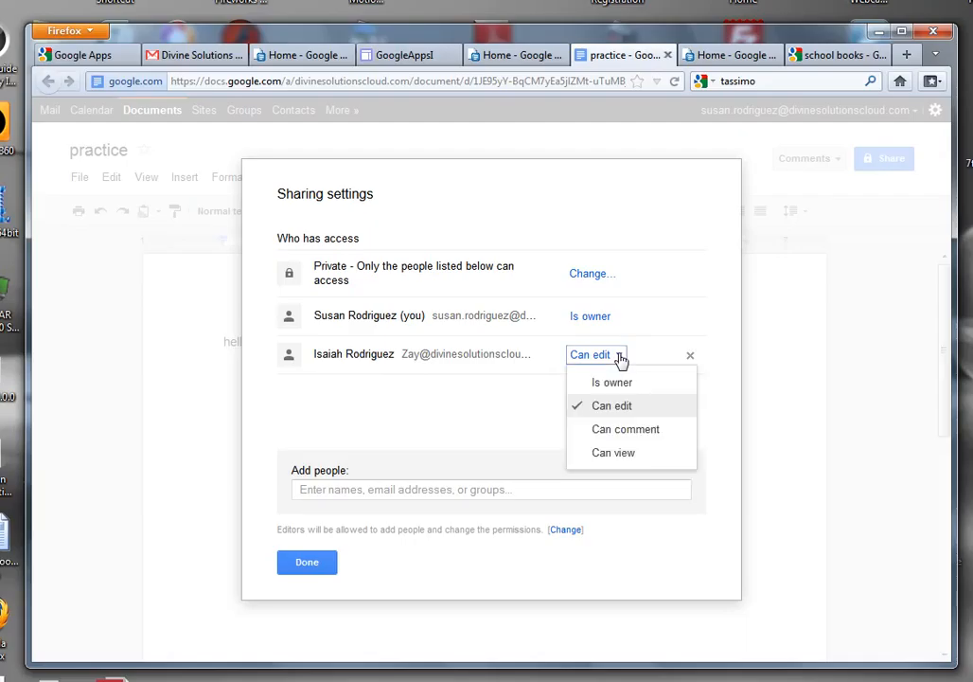
pyautogui.moveTo(621, 394)
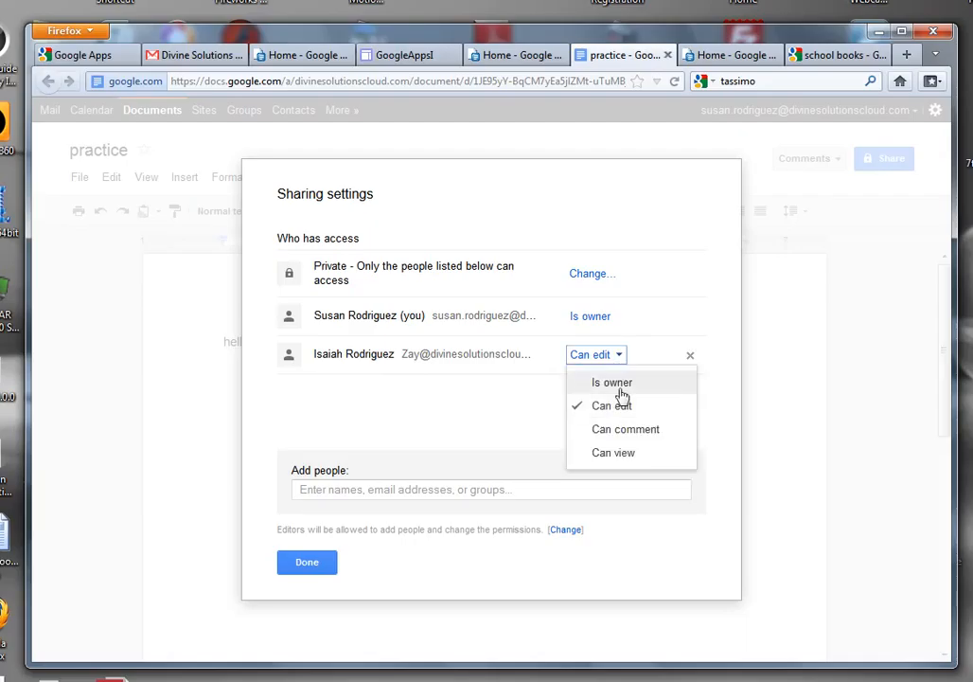
pyautogui.moveTo(609, 433)
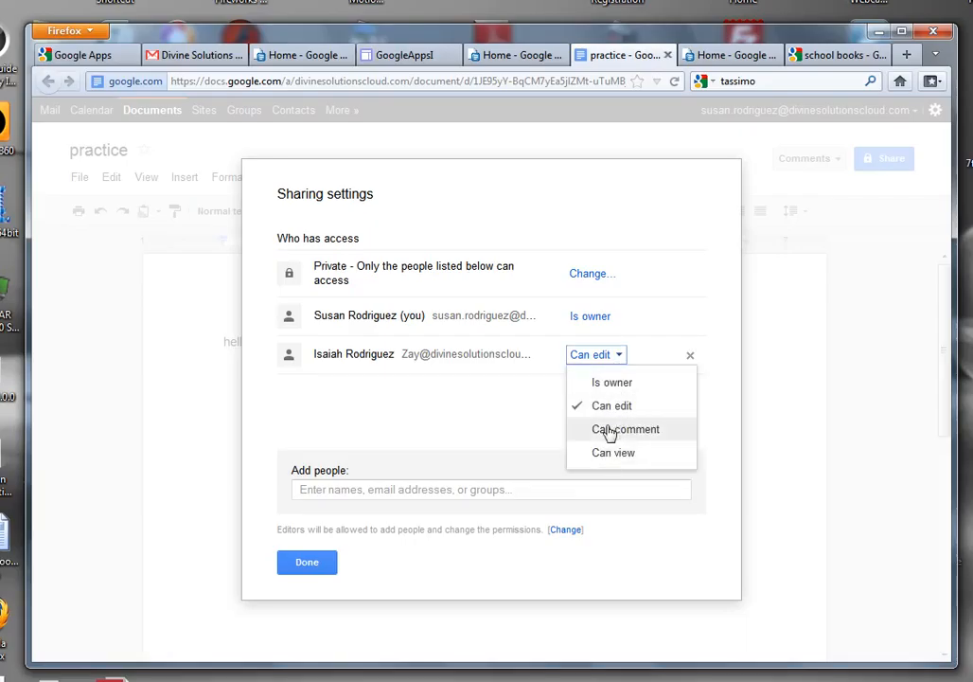
pyautogui.moveTo(611, 383)
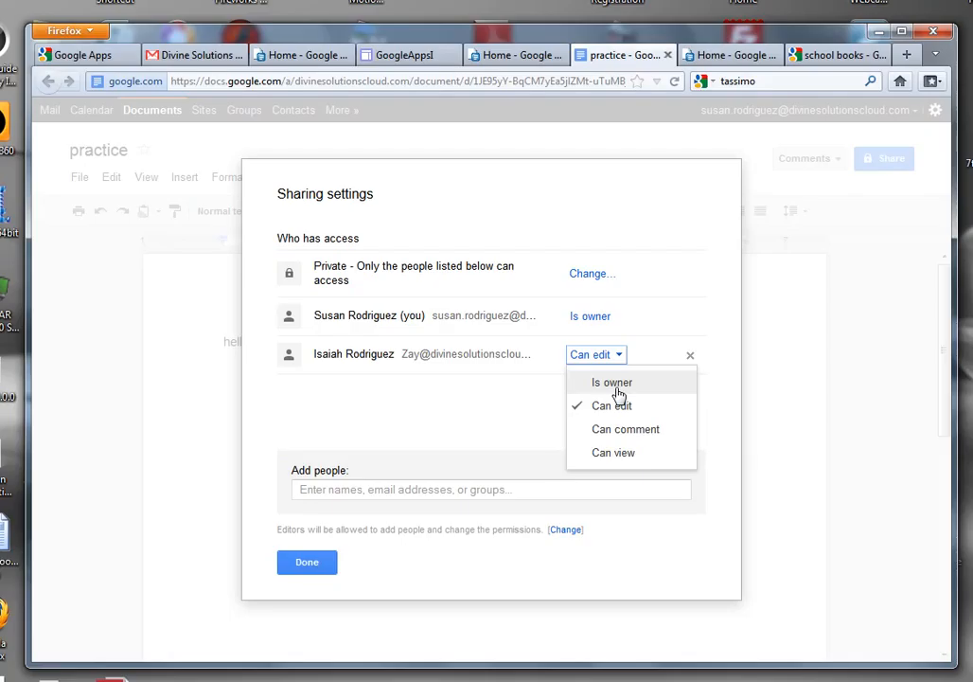
pyautogui.moveTo(616, 405)
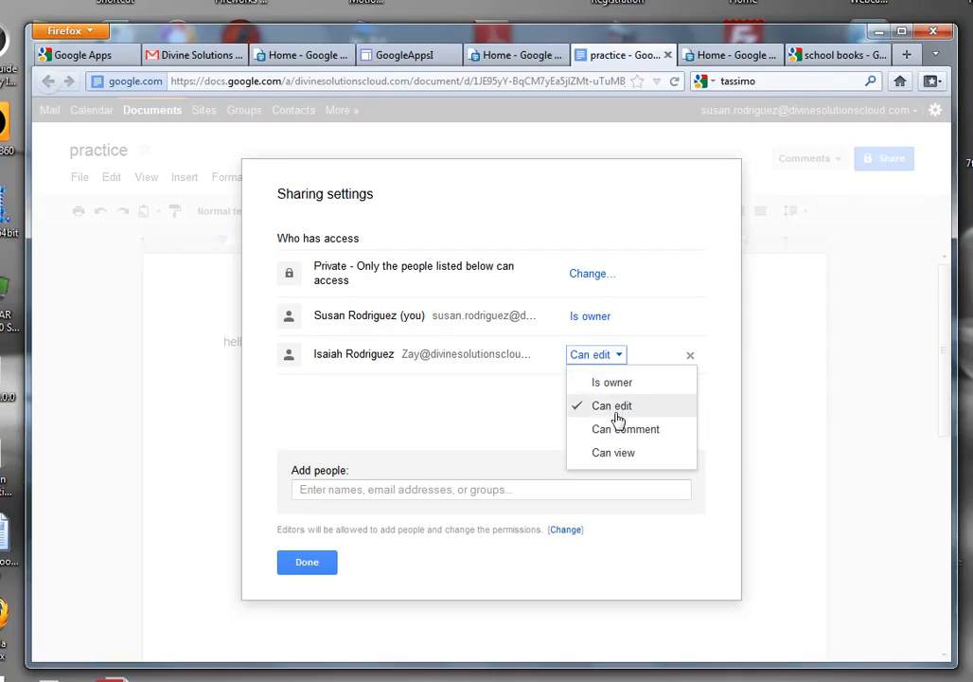
pyautogui.moveTo(701, 366)
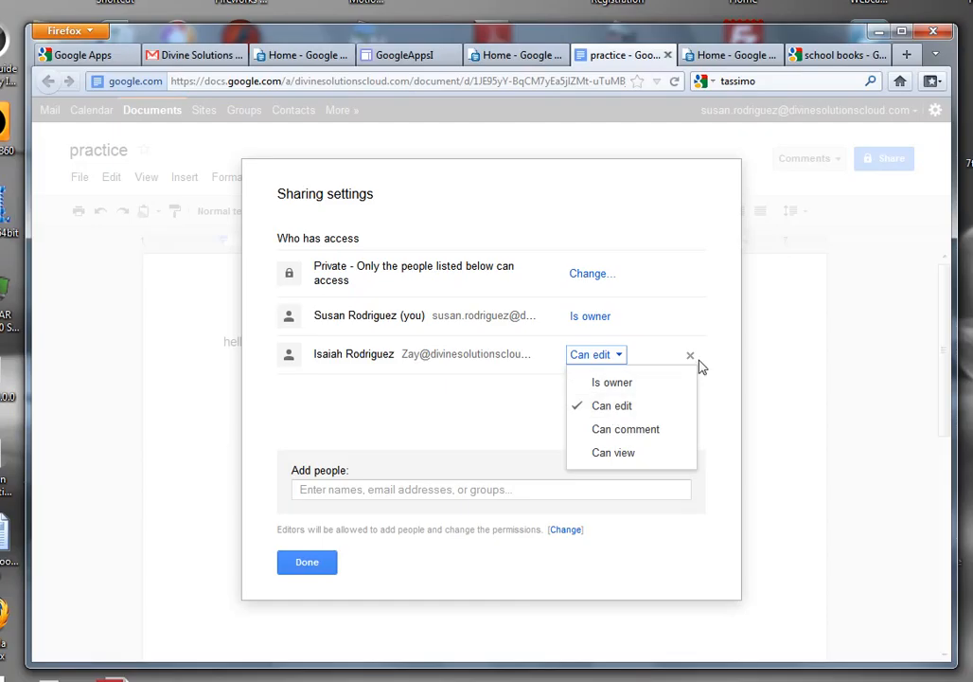
pyautogui.click(307, 561)
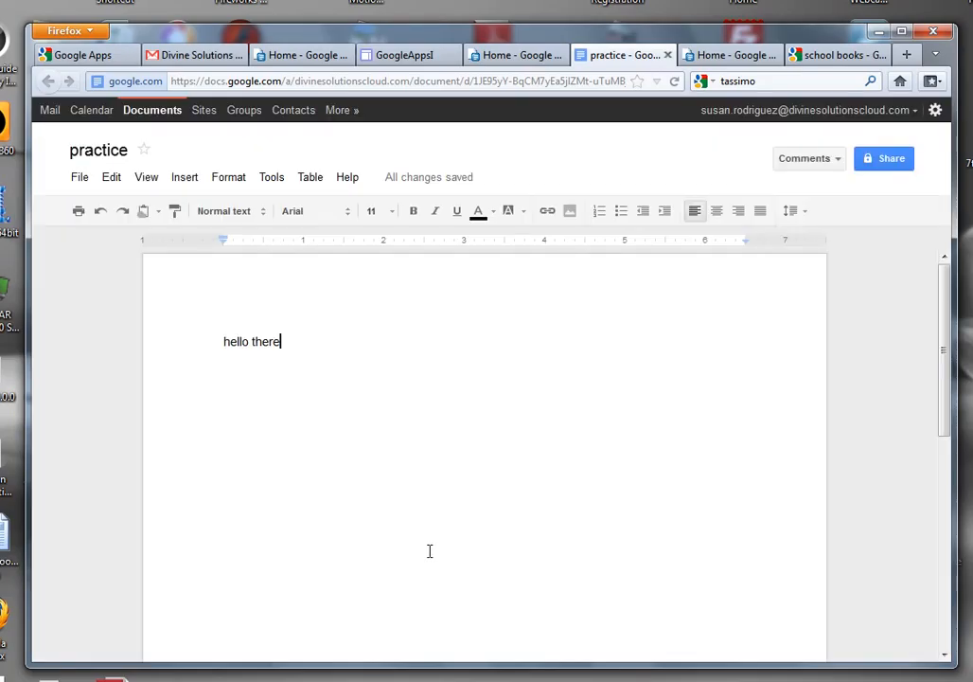